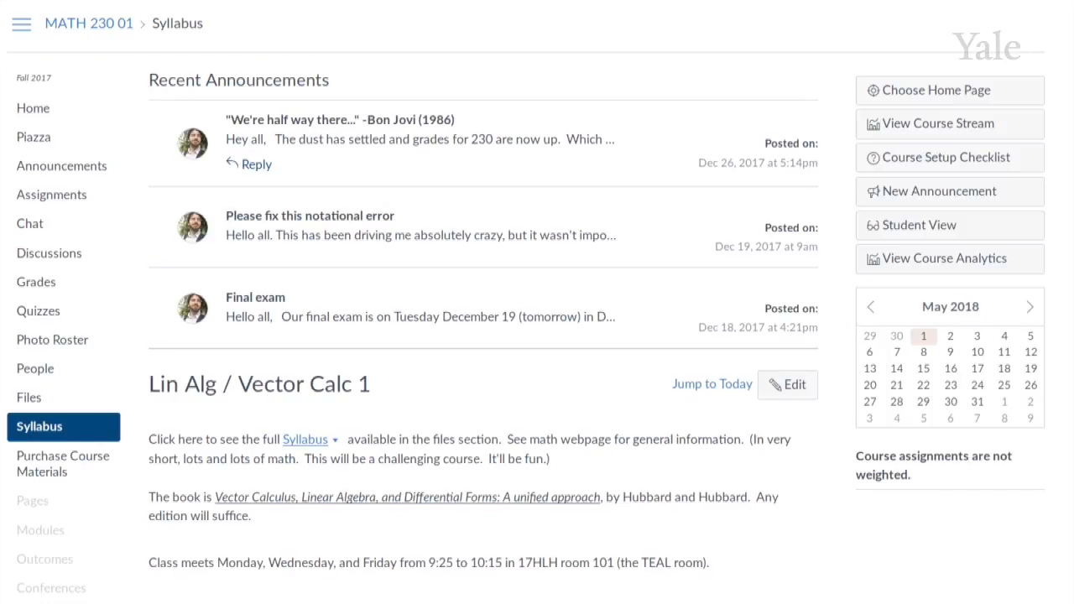
View the strictly increasing subsequences post and its instructor-endorsed student answer in Piazza
left_click(50, 194)
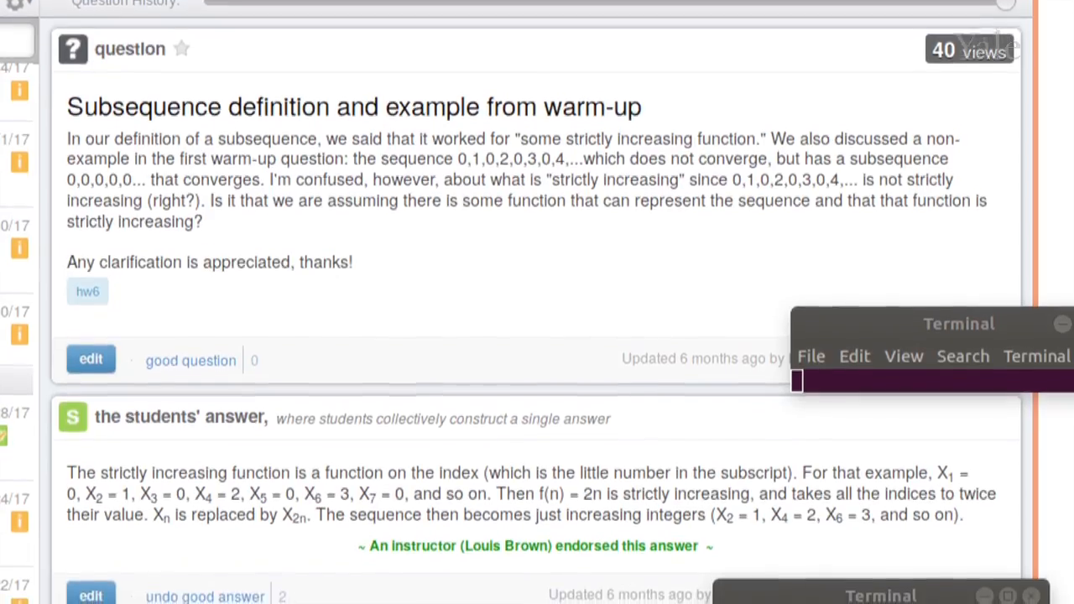
scroll("down", 3)
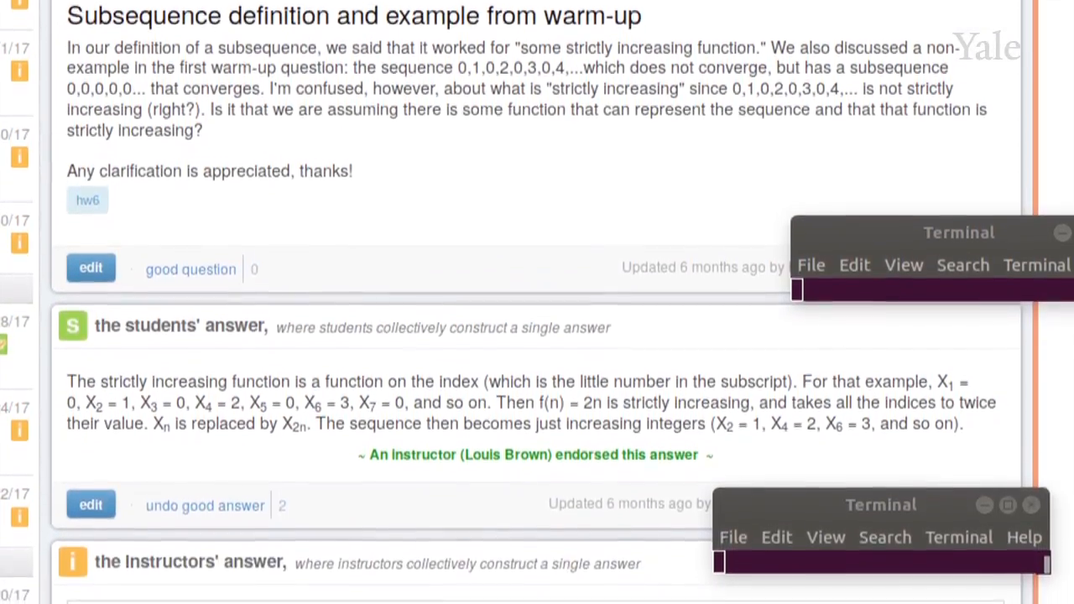
scroll("down", 3)
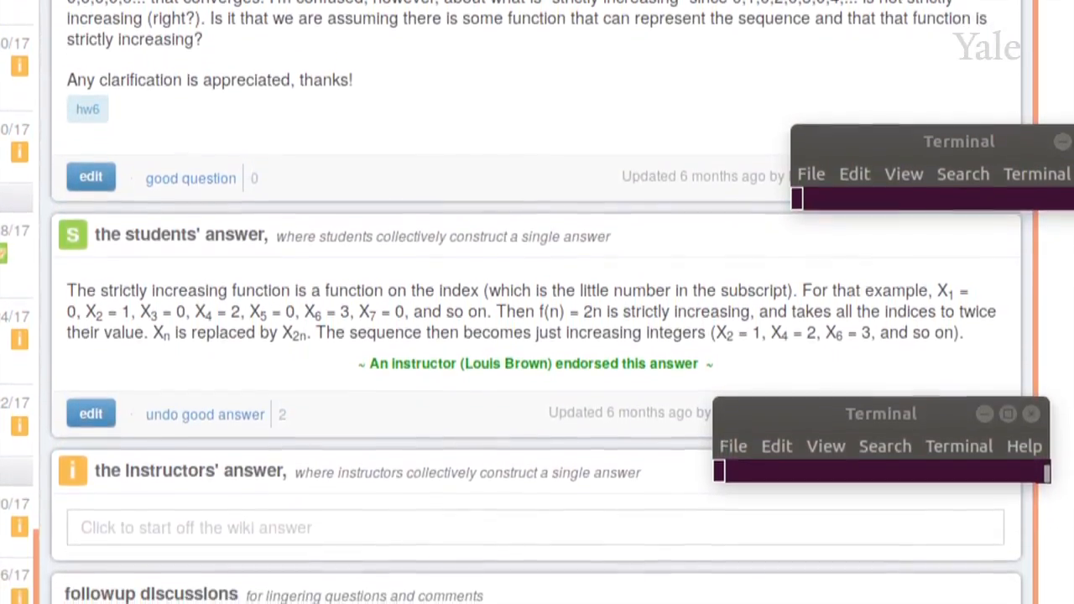
scroll("down", 3)
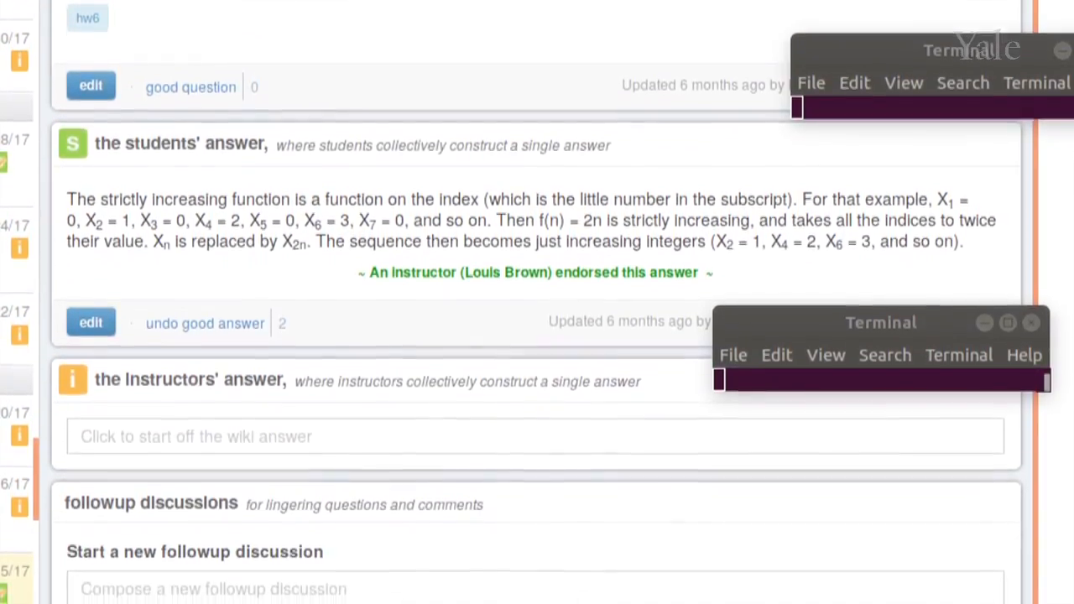
scroll("down", 3)
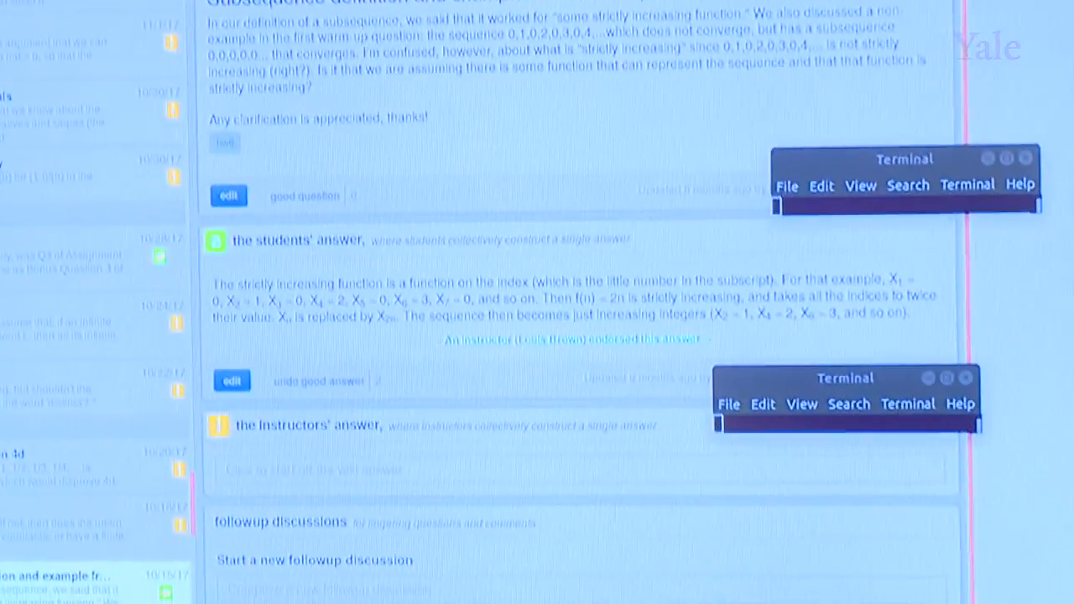
scroll("down", 3)
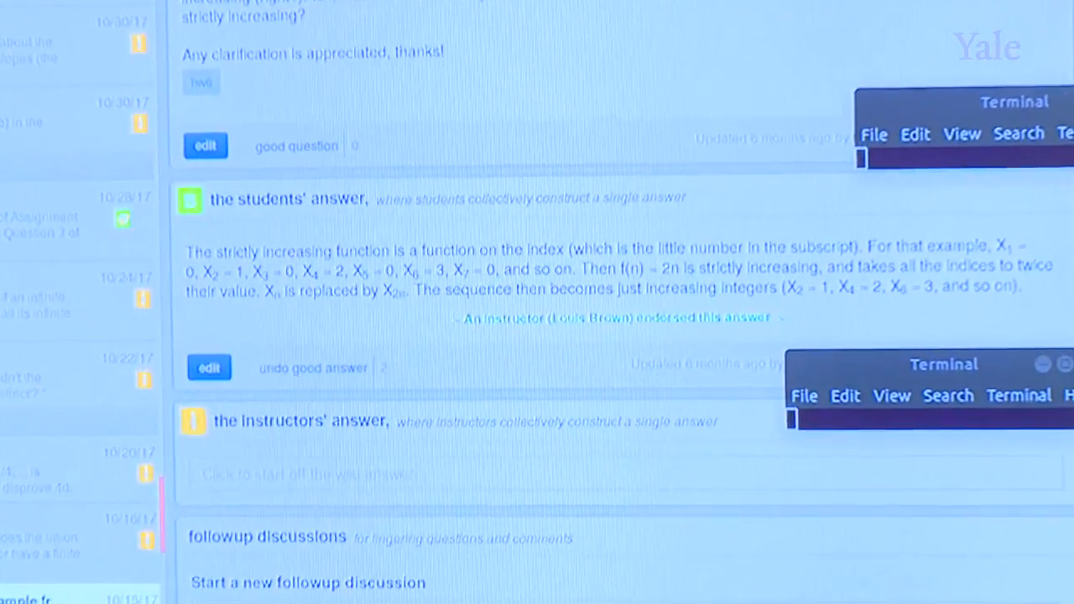
scroll("down", 3)
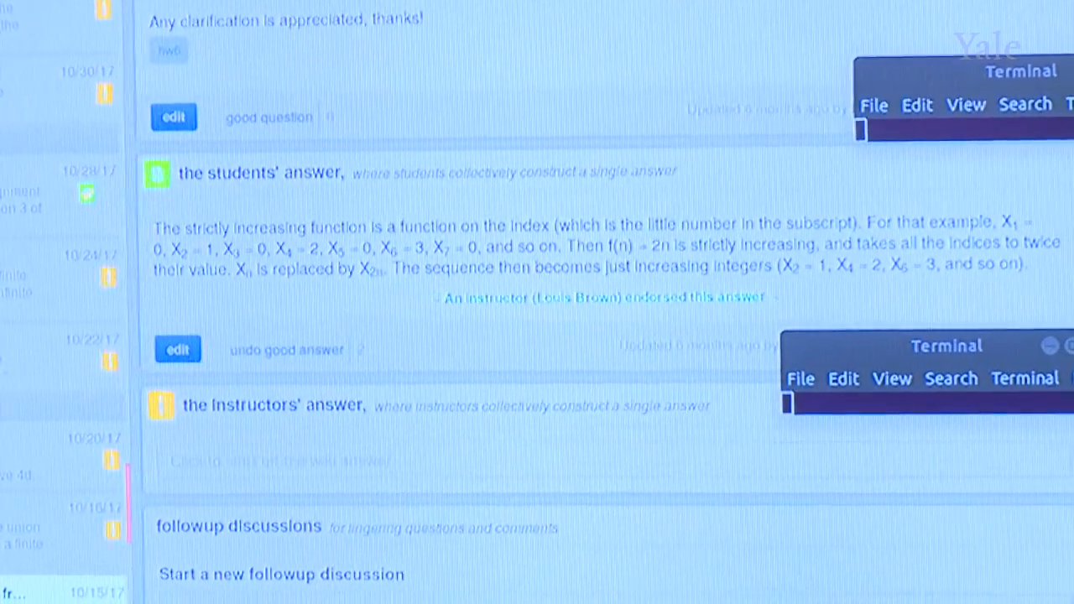